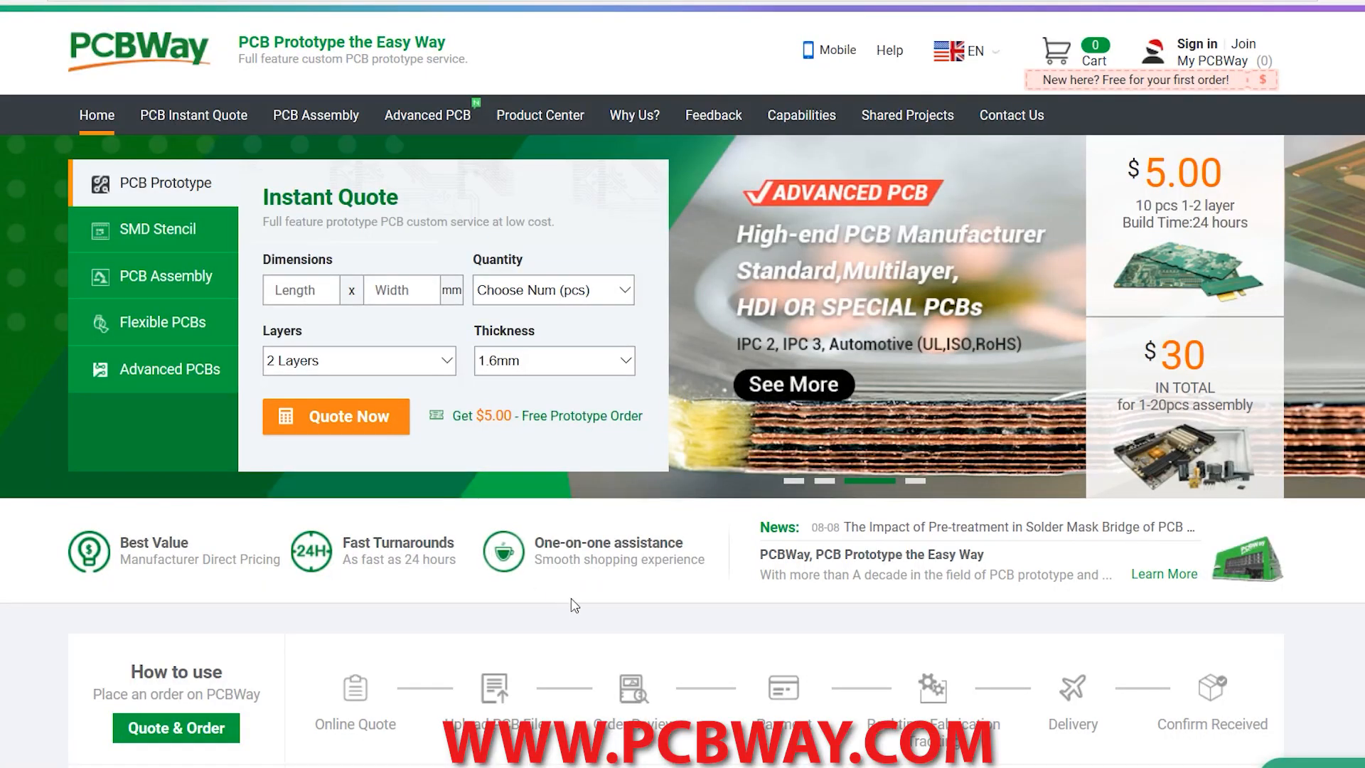
scroll(down, 3)
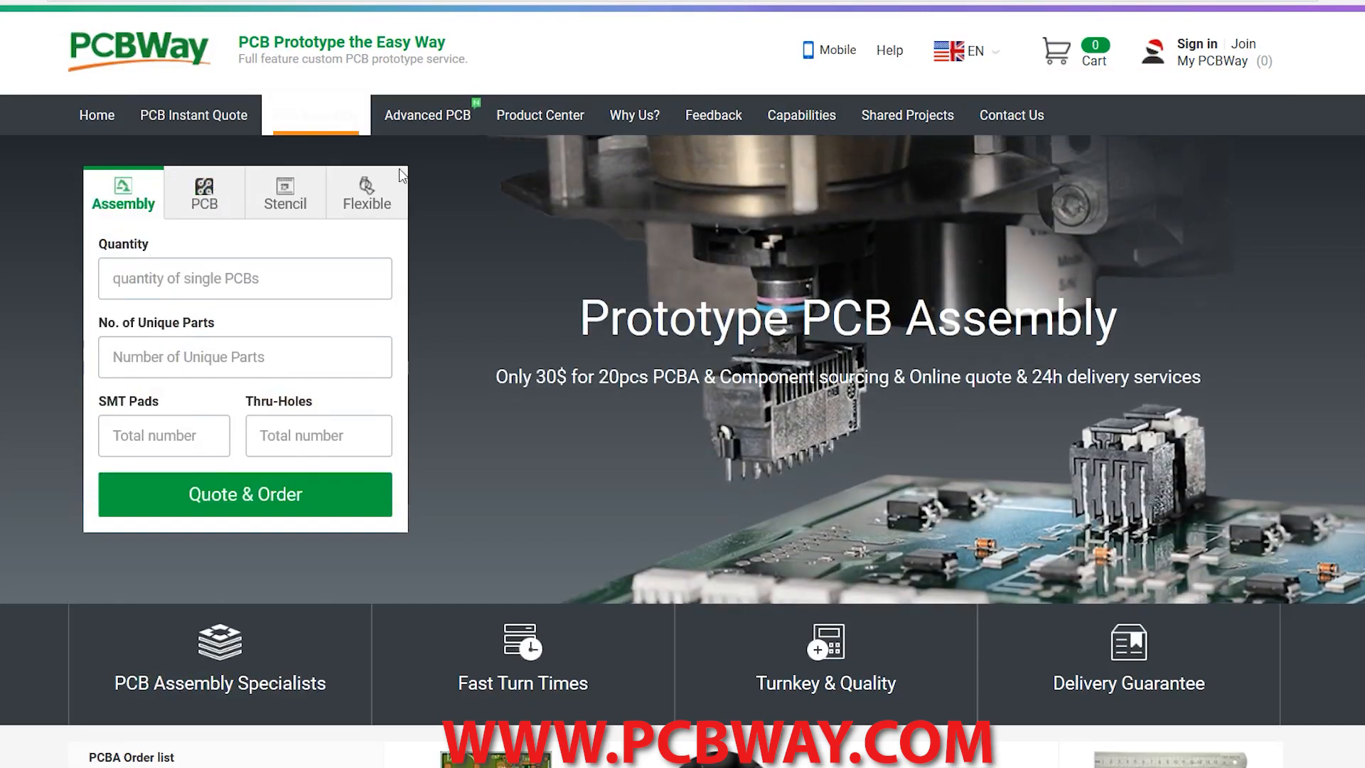
scroll(down, 3)
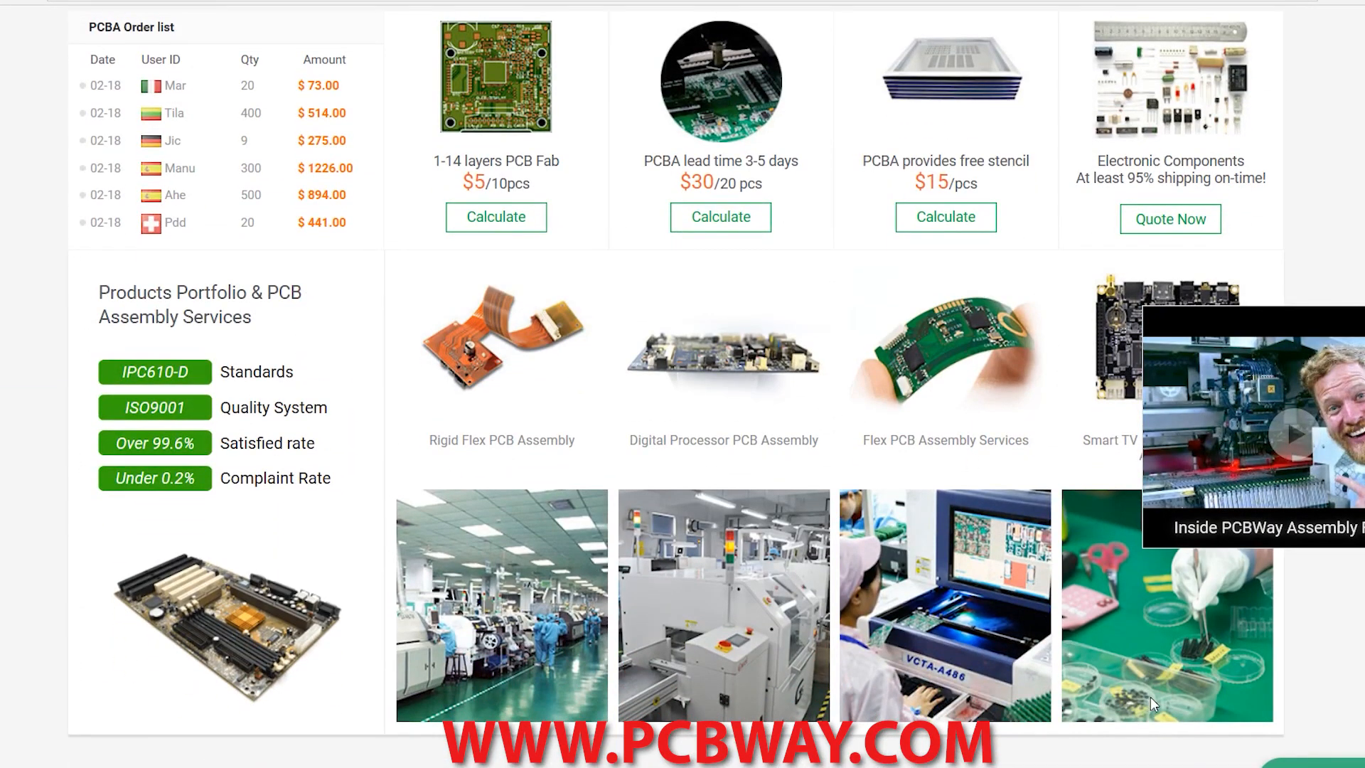
scroll(down, 3)
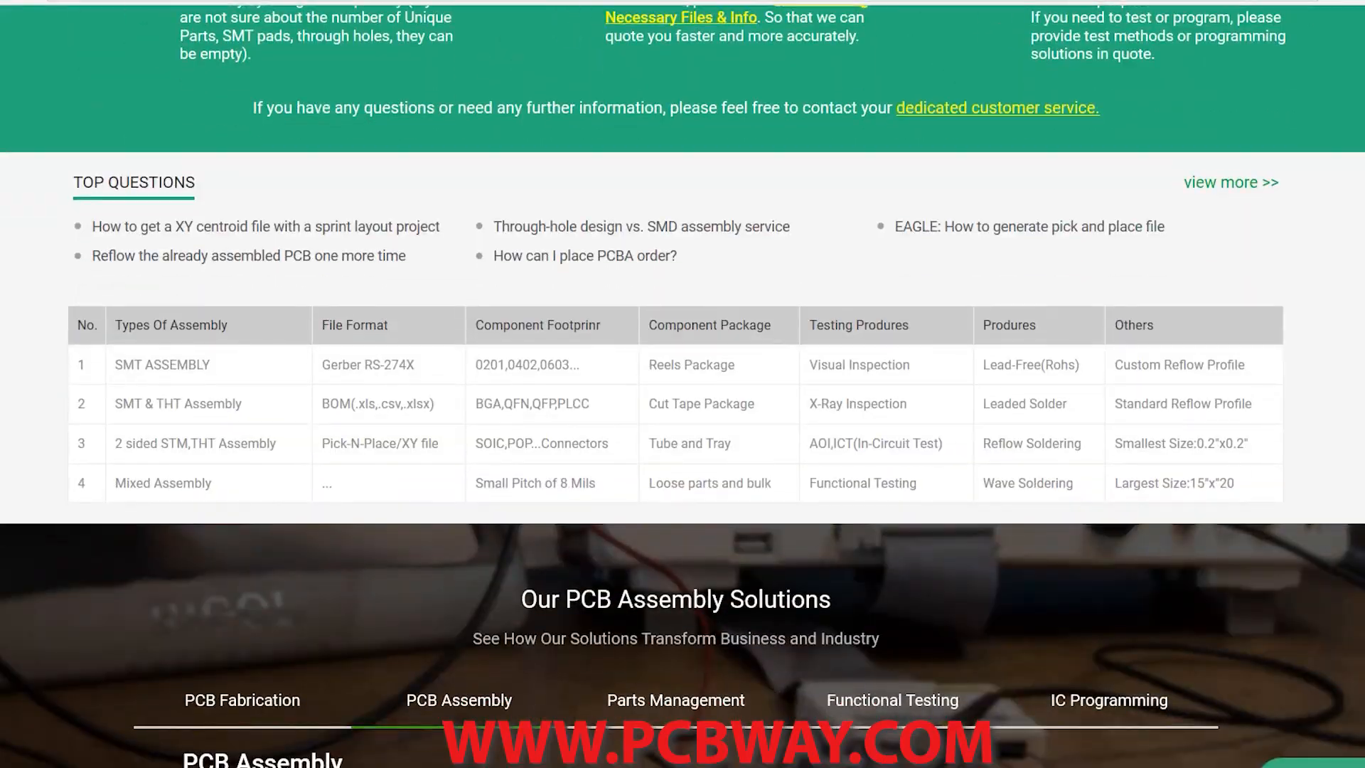